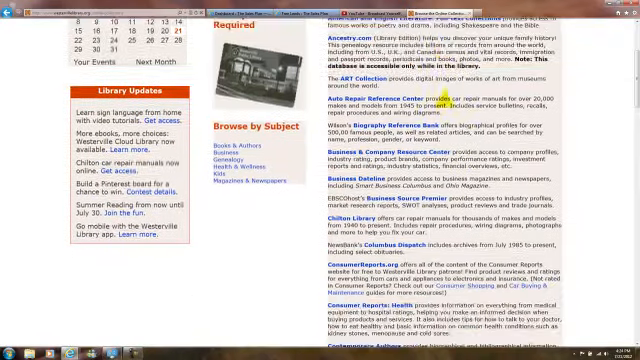
Step: Scroll down the library's database list to reach the ReferenceUSA link
{"action": "scroll", "scroll_direction": "down", "scroll_amount": 3}
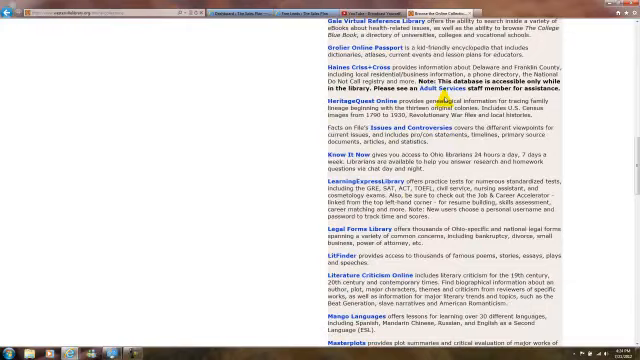
{"action": "scroll", "scroll_direction": "down", "scroll_amount": 3}
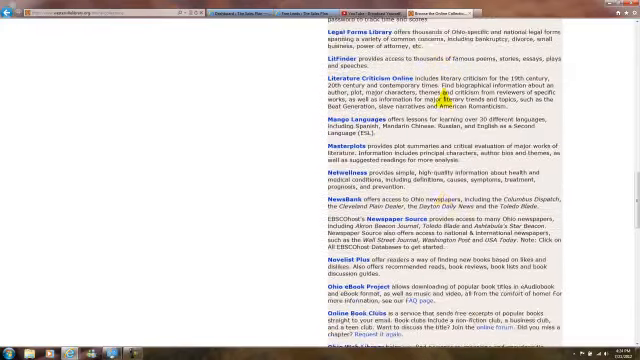
{"action": "scroll", "scroll_direction": "down", "scroll_amount": 3}
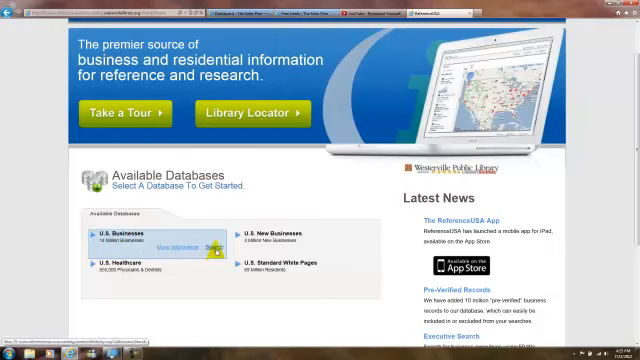
Step: Open the U.S. Businesses database, backing out of the error page and retrying once
{"action": "left_click", "coordinate": [214, 244]}
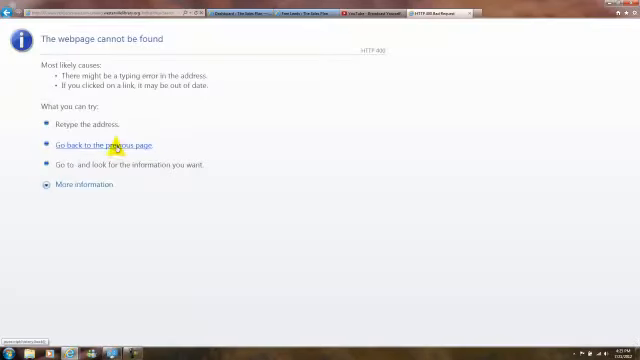
{"action": "left_click", "coordinate": [106, 144]}
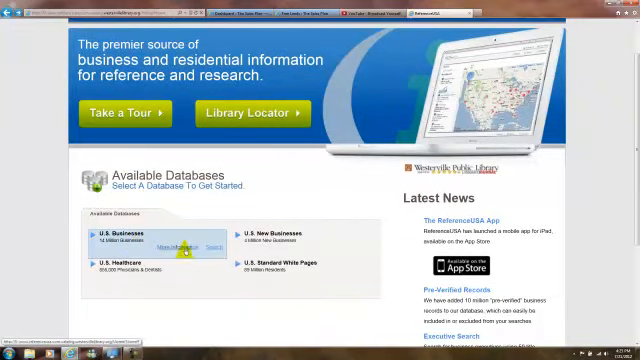
{"action": "left_click", "coordinate": [104, 230]}
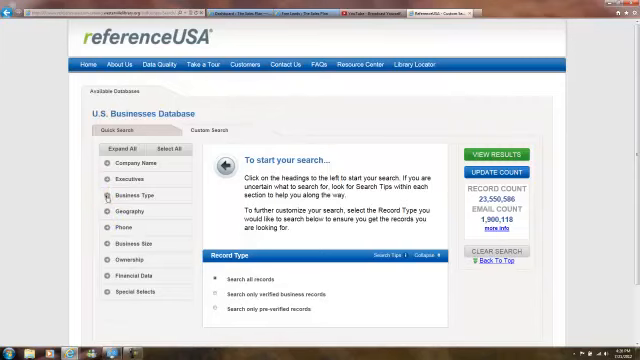
Step: Add Business Type criteria and enter SIC code 802101 for dentists
{"action": "left_click", "coordinate": [132, 190]}
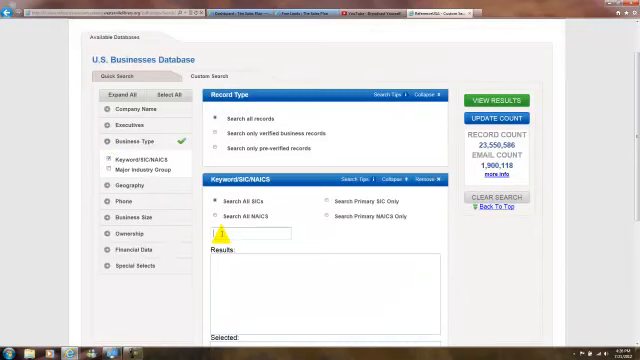
{"action": "type", "text": "8021Q"}
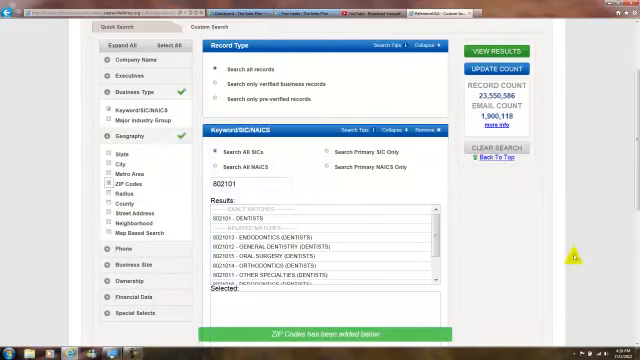
Step: Enter ZIP code 96815 in the geography criteria
{"action": "scroll", "scroll_direction": "down", "scroll_amount": 3}
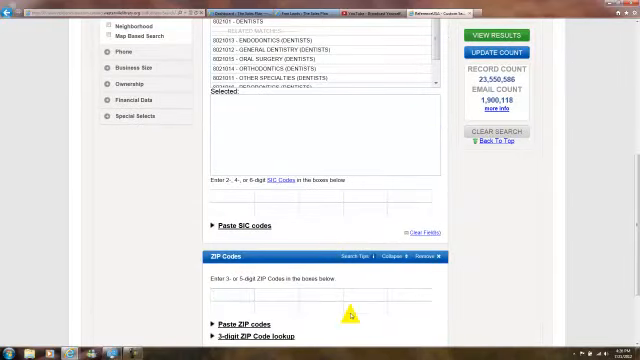
{"action": "type", "text": "9"}
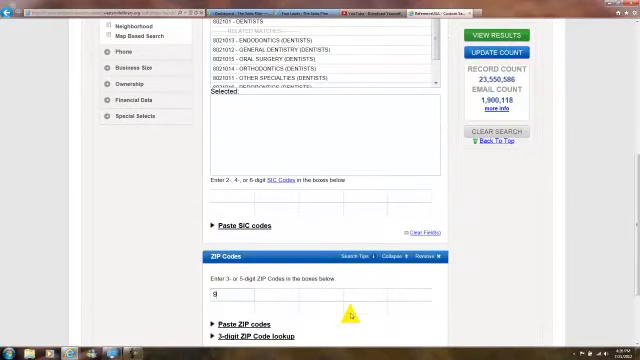
{"action": "type", "text": "68181"}
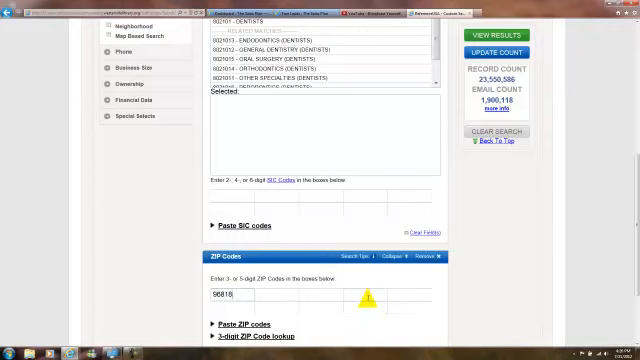
{"action": "scroll", "scroll_direction": "up", "scroll_amount": 3}
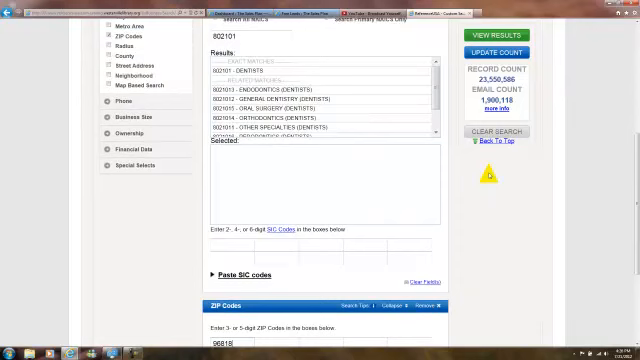
Step: Enter SIC code 802101 directly in the code entry box
{"action": "left_click", "coordinate": [488, 52]}
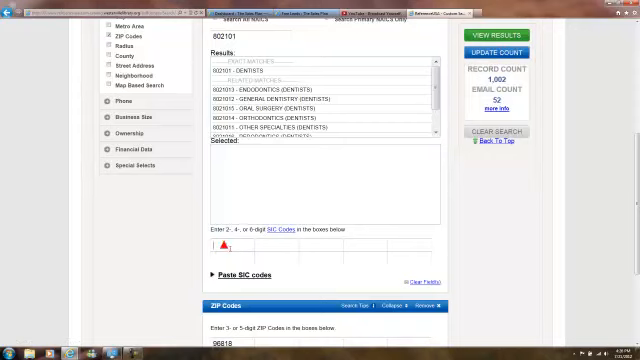
{"action": "type", "text": "802"}
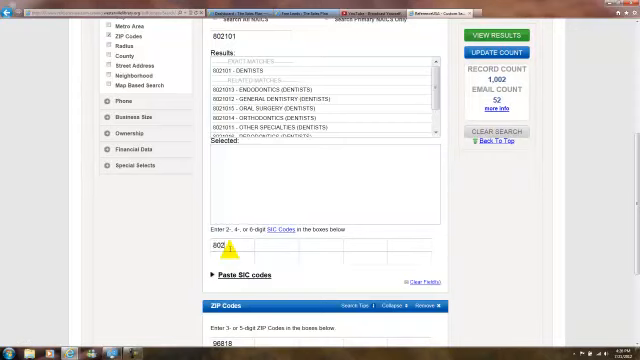
{"action": "type", "text": "101"}
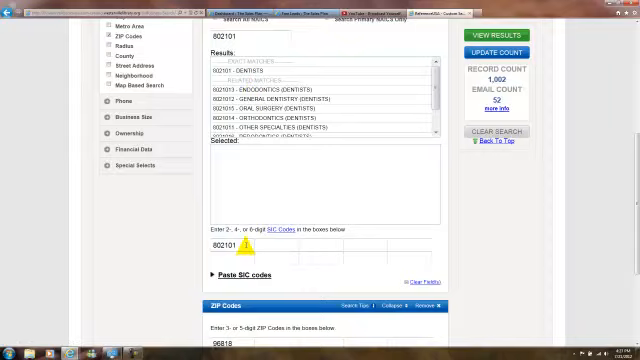
{"action": "scroll", "scroll_direction": "down", "scroll_amount": 3}
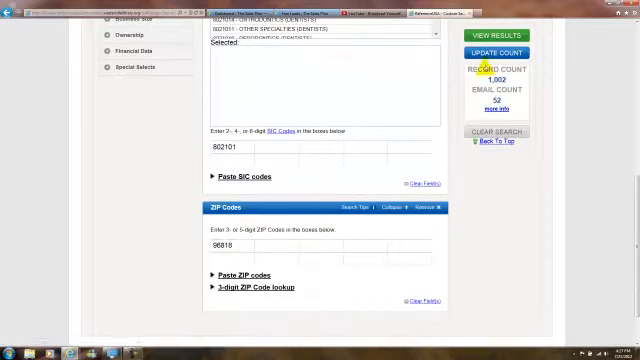
Step: Update the record count and view the 18 matching Honolulu dentist results
{"action": "left_click", "coordinate": [496, 52]}
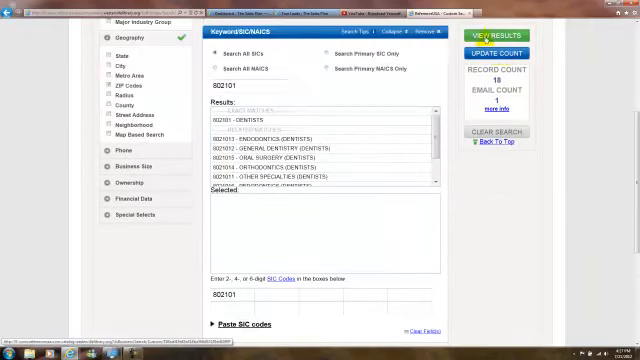
{"action": "left_click", "coordinate": [492, 32]}
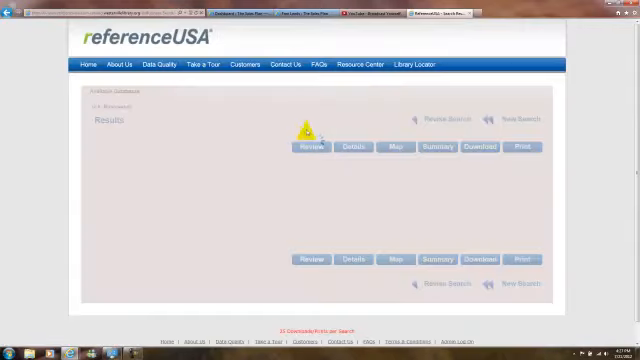
{"action": "left_click", "coordinate": [312, 146]}
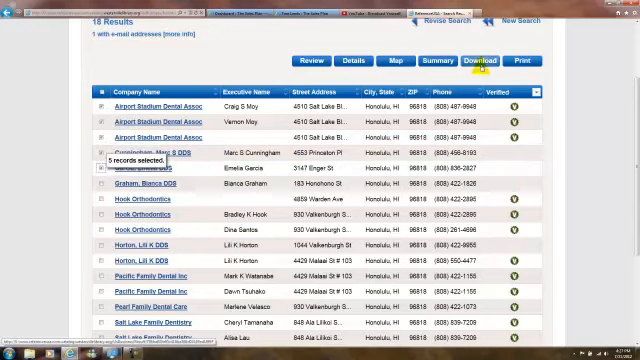
{"action": "left_click", "coordinate": [480, 60]}
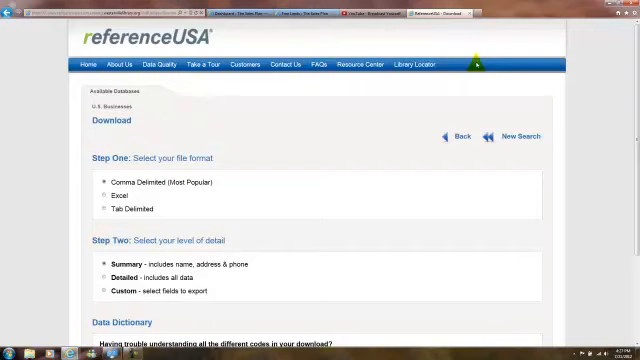
{"action": "scroll", "scroll_direction": "down", "scroll_amount": 3}
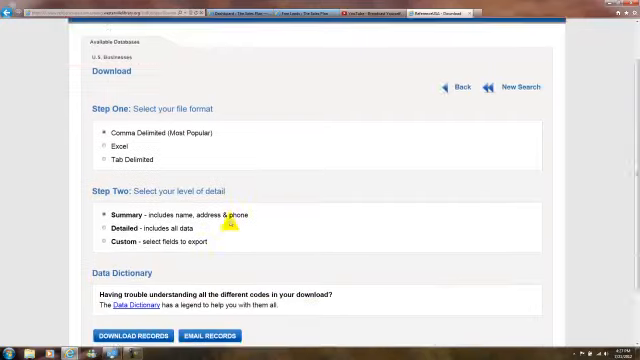
{"action": "scroll", "scroll_direction": "down", "scroll_amount": 3}
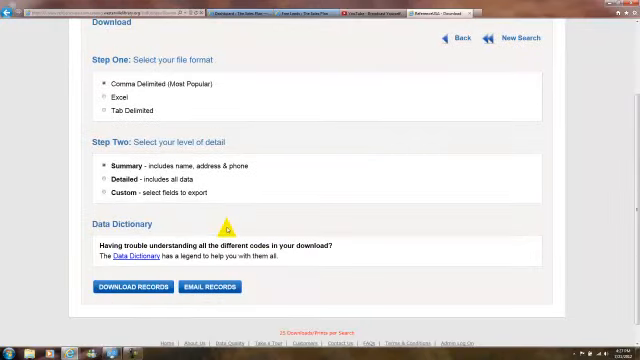
{"action": "scroll", "scroll_direction": "up", "scroll_amount": 3}
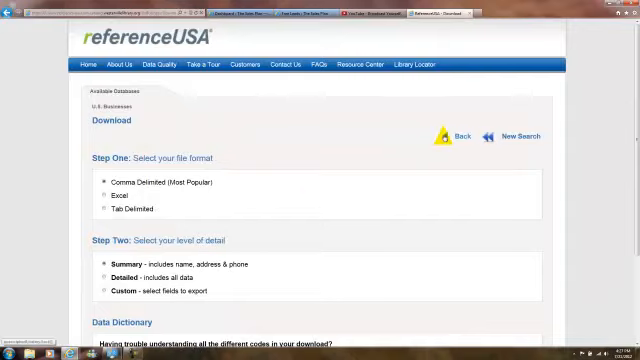
{"action": "left_click", "coordinate": [446, 136]}
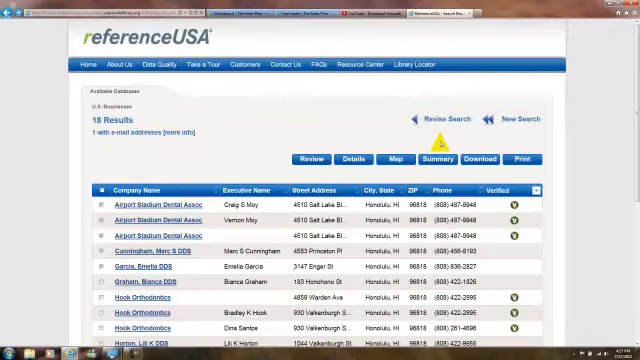
{"action": "scroll", "scroll_direction": "down", "scroll_amount": 3}
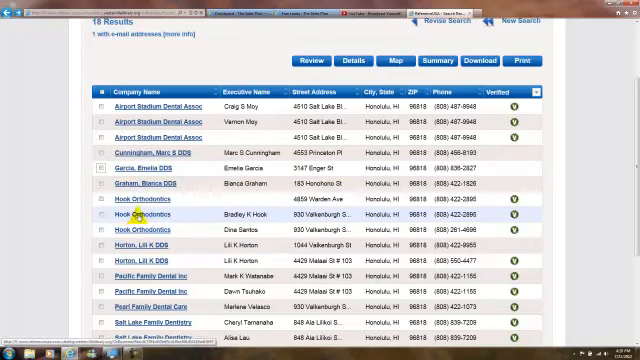
{"action": "left_click", "coordinate": [128, 214]}
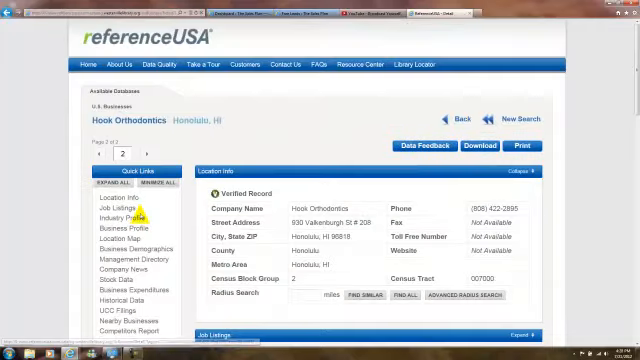
{"action": "scroll", "scroll_direction": "down", "scroll_amount": 3}
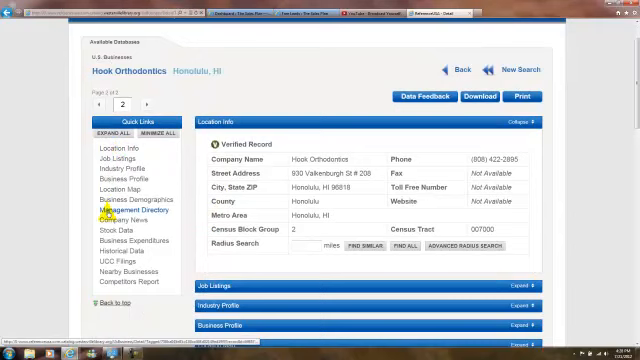
{"action": "mouse_move", "coordinate": [122, 188]}
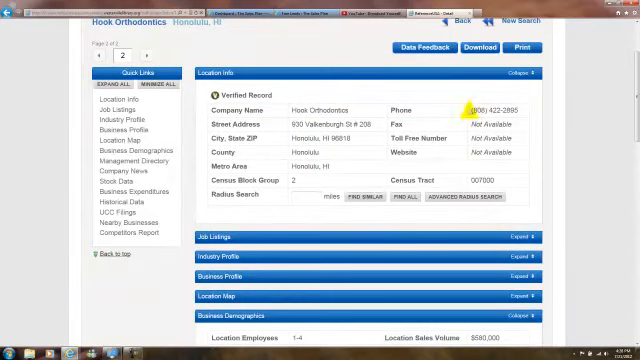
{"action": "scroll", "scroll_direction": "down", "scroll_amount": 3}
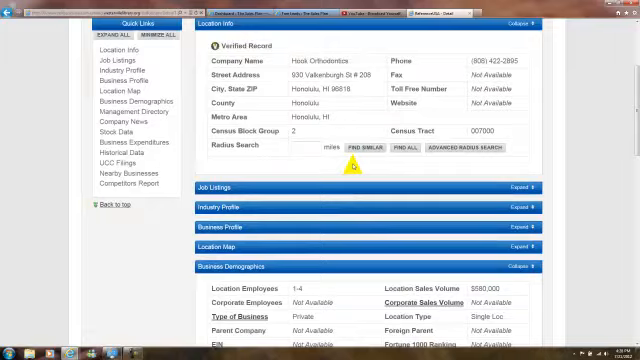
{"action": "scroll", "scroll_direction": "down", "scroll_amount": 3}
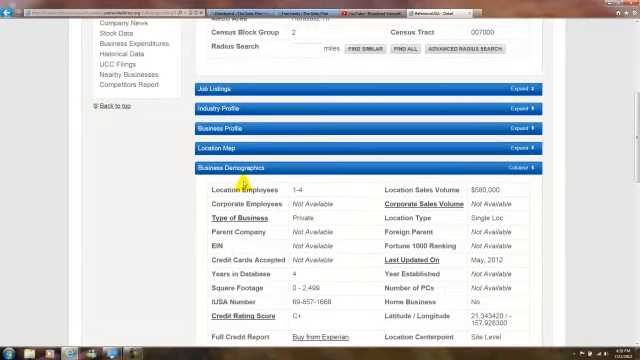
{"action": "scroll", "scroll_direction": "down", "scroll_amount": 3}
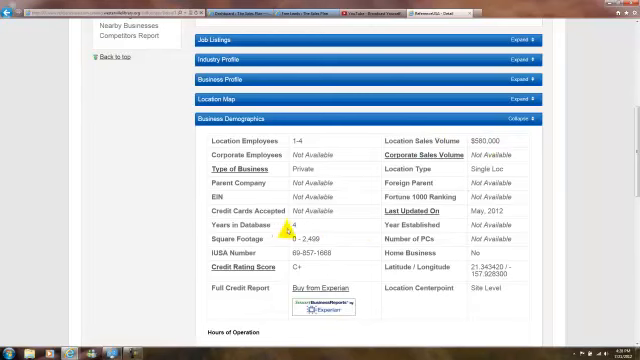
{"action": "scroll", "scroll_direction": "down", "scroll_amount": 3}
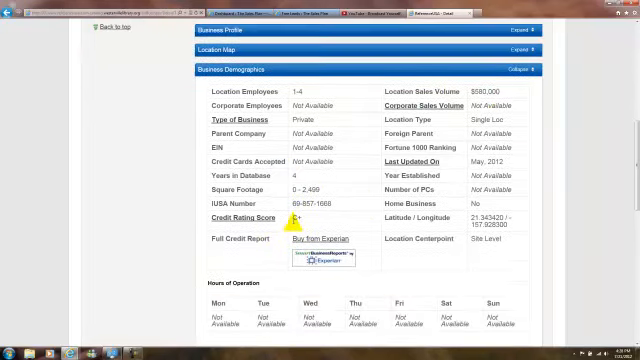
{"action": "scroll", "scroll_direction": "down", "scroll_amount": 3}
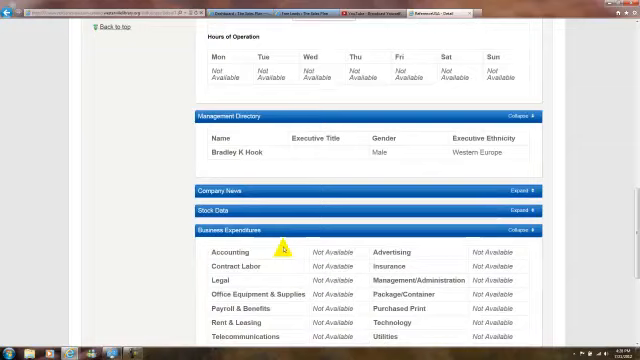
{"action": "scroll", "scroll_direction": "down", "scroll_amount": 3}
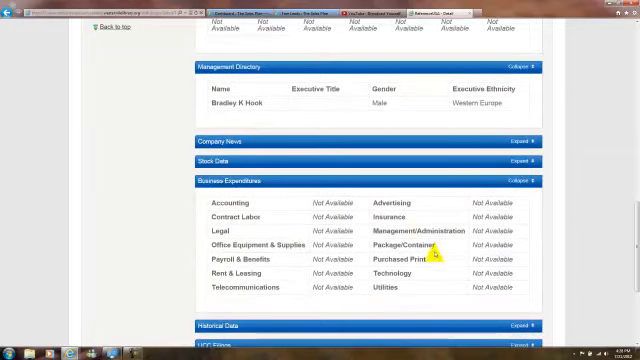
{"action": "scroll", "scroll_direction": "down", "scroll_amount": 3}
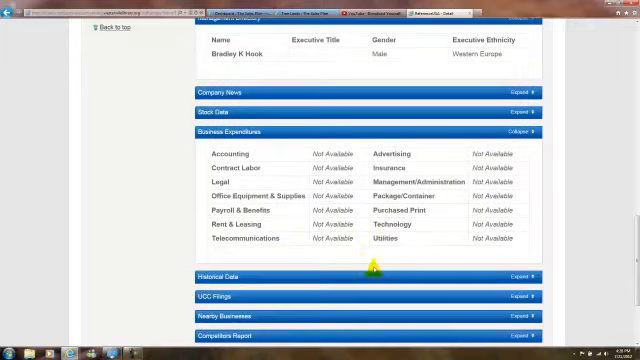
{"action": "scroll", "scroll_direction": "up", "scroll_amount": 3}
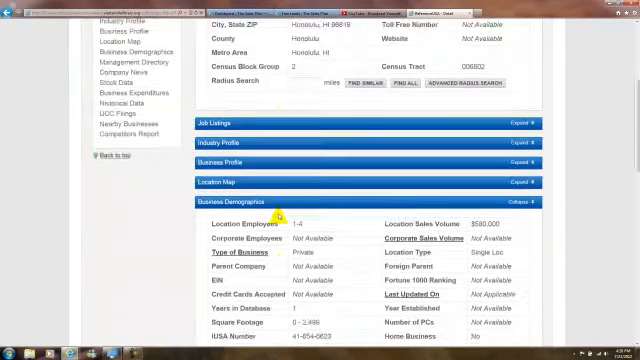
Step: Review the record, move to the next Hook Orthodontics record, then return to the results list
{"action": "scroll", "scroll_direction": "down", "scroll_amount": 3}
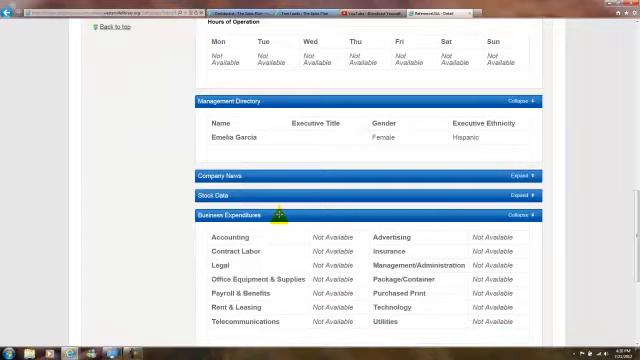
{"action": "scroll", "scroll_direction": "up", "scroll_amount": 3}
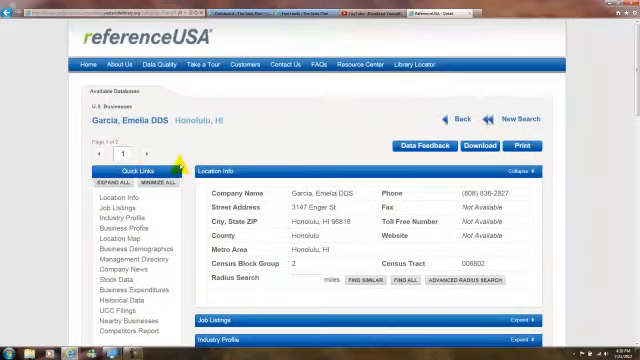
{"action": "left_click", "coordinate": [136, 156]}
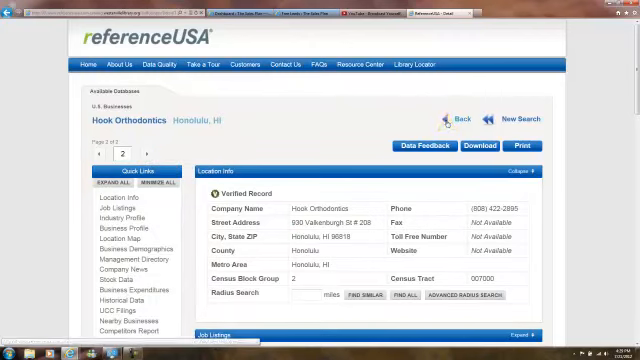
{"action": "left_click", "coordinate": [456, 118]}
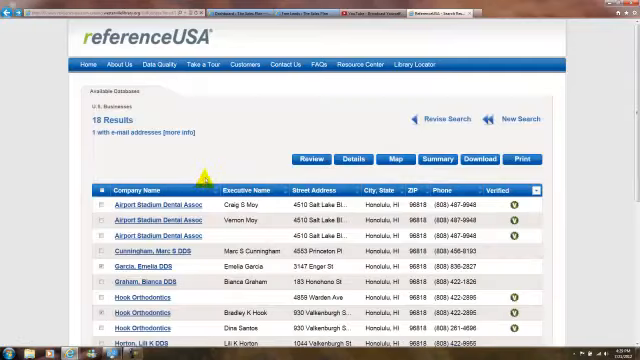
Step: Scroll down the reopened Hook Orthodontics record to its business demographics
{"action": "scroll", "scroll_direction": "down", "scroll_amount": 3}
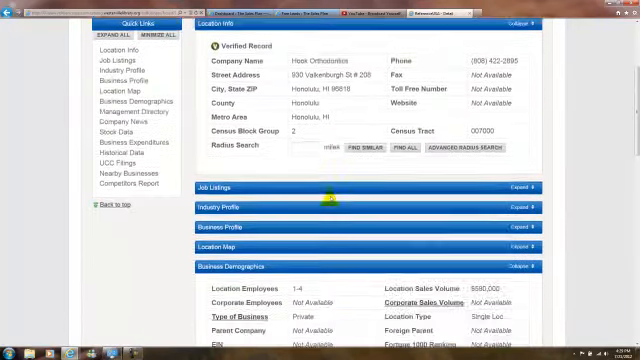
{"action": "scroll", "scroll_direction": "down", "scroll_amount": 3}
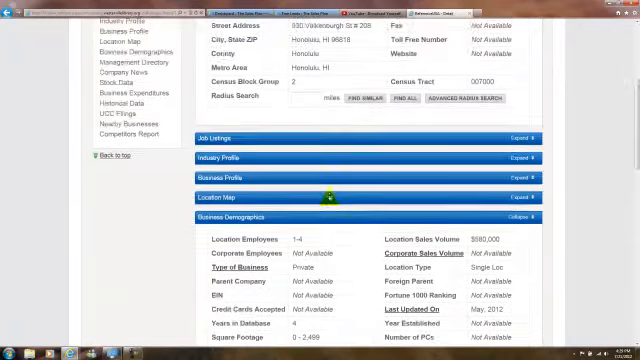
{"action": "scroll", "scroll_direction": "up", "scroll_amount": 3}
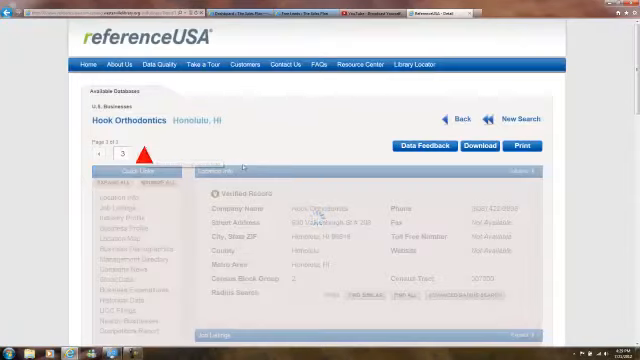
{"action": "scroll", "scroll_direction": "down", "scroll_amount": 3}
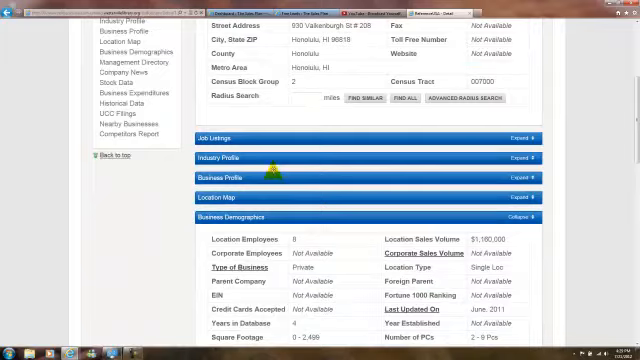
{"action": "scroll", "scroll_direction": "down", "scroll_amount": 3}
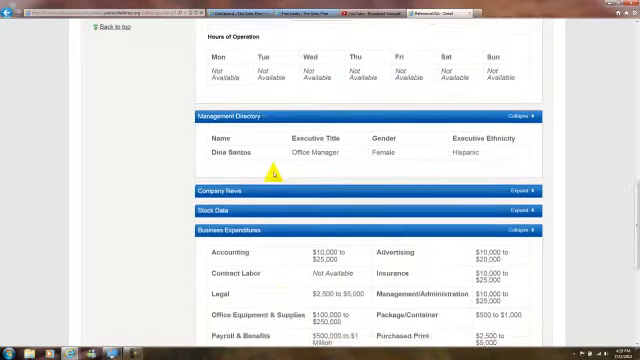
{"action": "scroll", "scroll_direction": "down", "scroll_amount": 3}
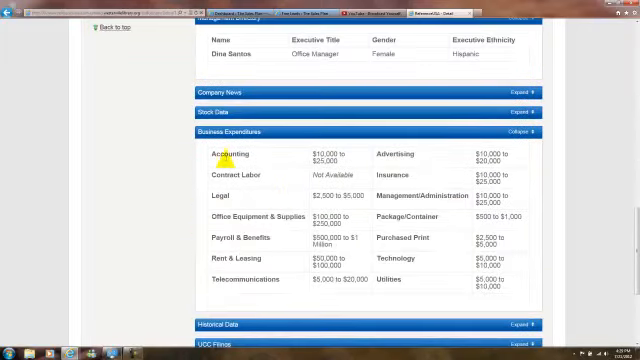
{"action": "mouse_move", "coordinate": [440, 160]}
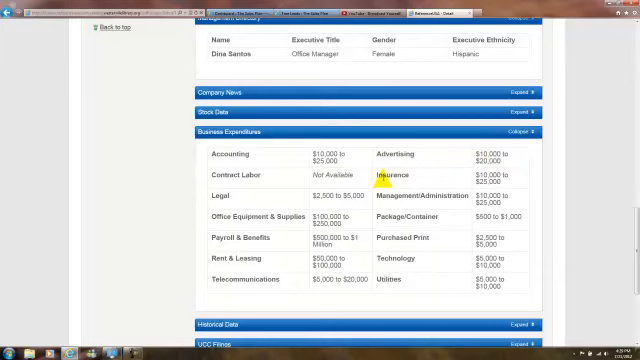
{"action": "scroll", "scroll_direction": "up", "scroll_amount": 3}
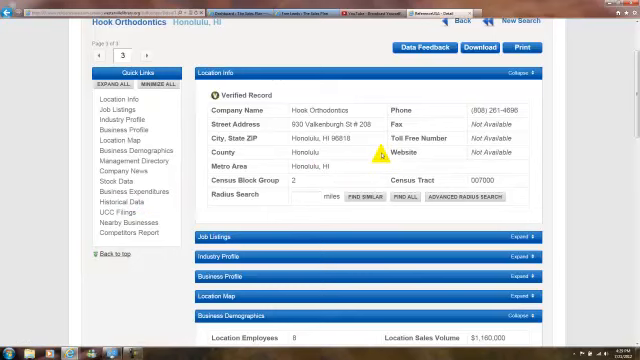
{"action": "mouse_move", "coordinate": [360, 168]}
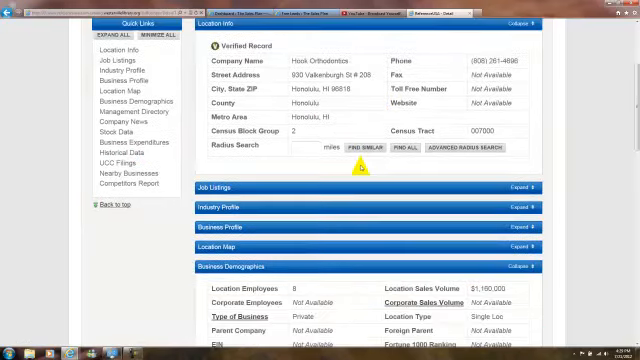
{"action": "scroll", "scroll_direction": "down", "scroll_amount": 3}
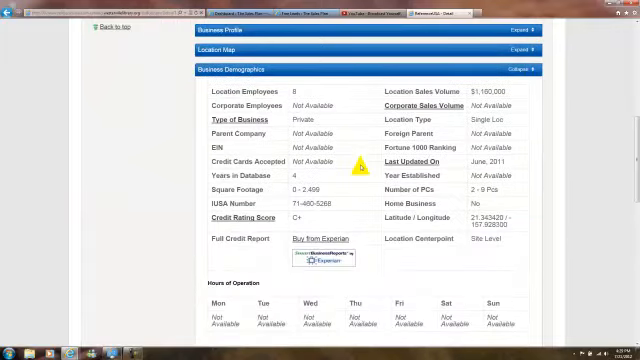
{"action": "scroll", "scroll_direction": "down", "scroll_amount": 3}
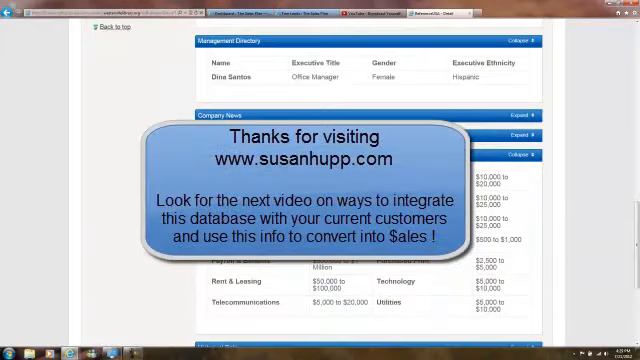
{"action": "scroll", "scroll_direction": "up", "scroll_amount": 3}
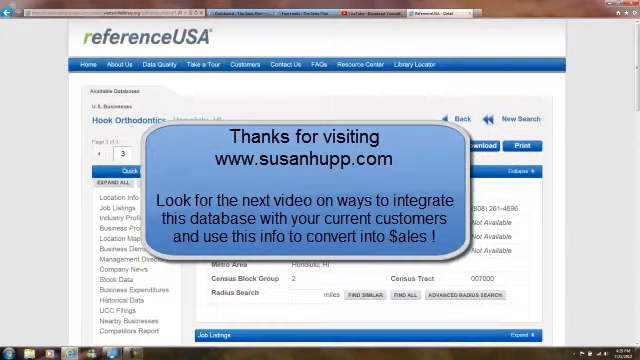